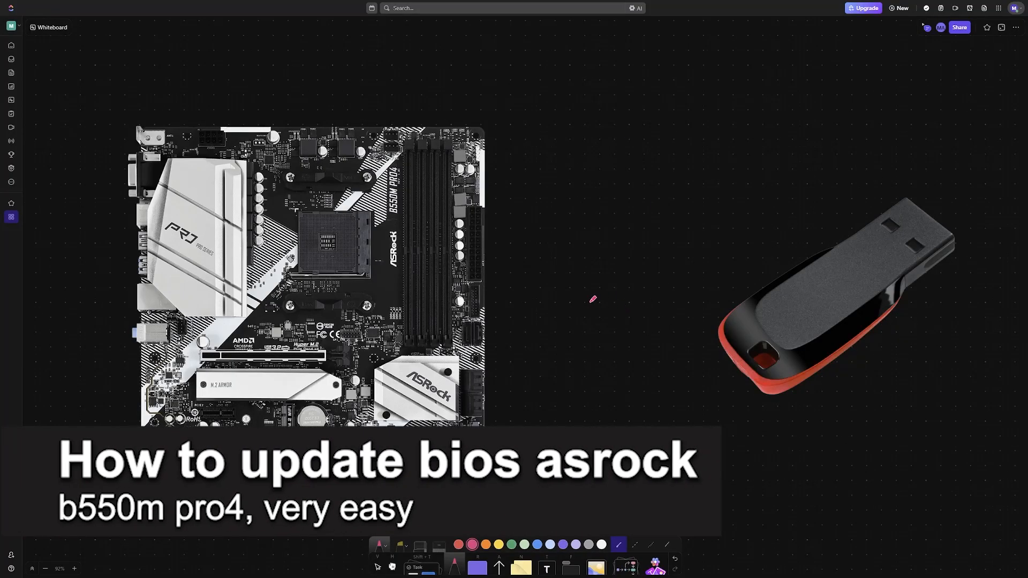
{"action": "mouse_move", "coordinate": [504, 228]}
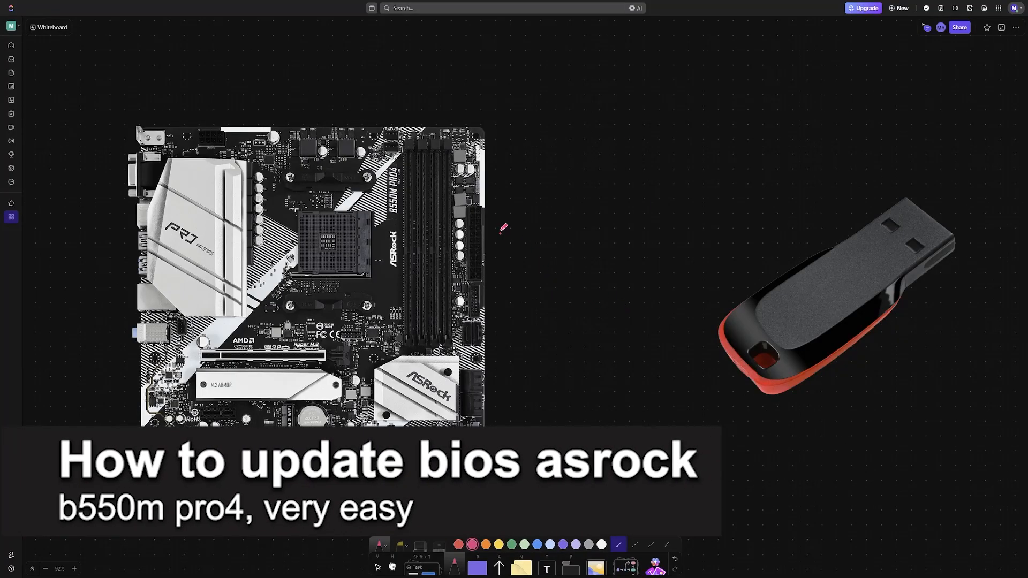
- Handwrite the B550M Pro4 model name in pink beside the board and bracket it
{"action": "left_click_drag", "start_coordinate": [498, 236], "coordinate": [518, 213]}
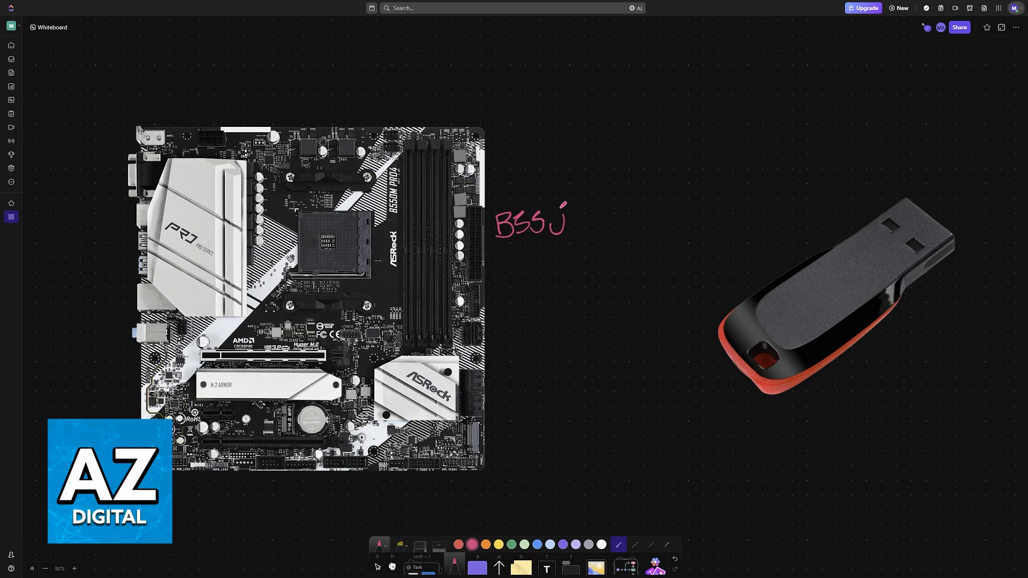
{"action": "left_click_drag", "start_coordinate": [560, 223], "coordinate": [518, 269]}
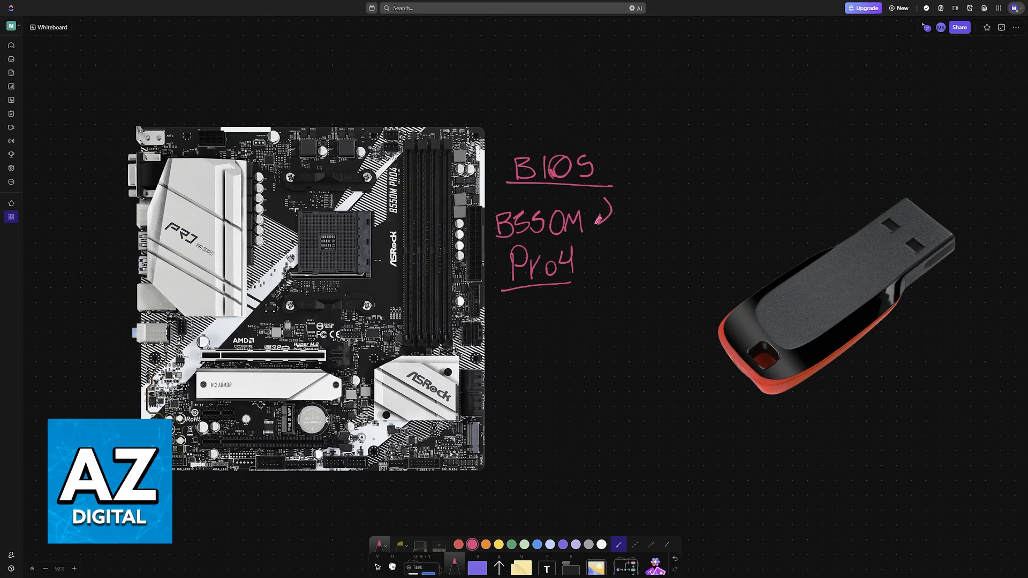
{"action": "left_click_drag", "start_coordinate": [490, 206], "coordinate": [490, 291]}
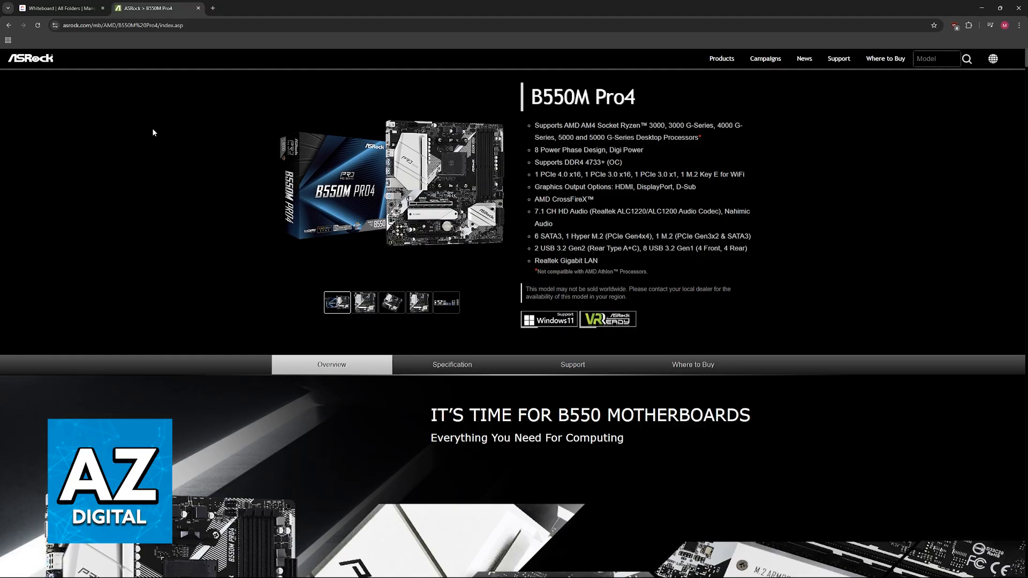
{"action": "mouse_move", "coordinate": [608, 83]}
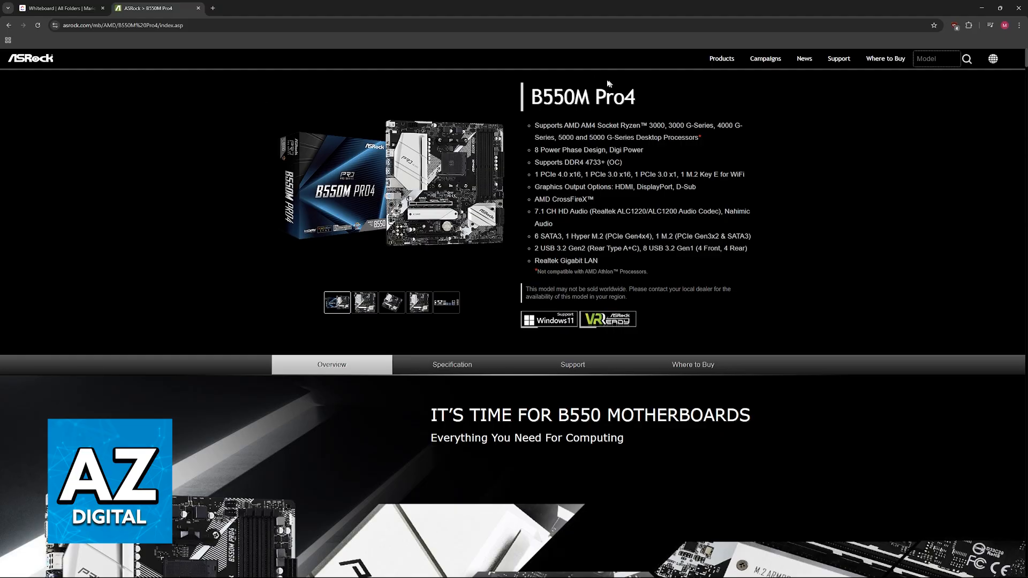
{"action": "mouse_move", "coordinate": [499, 171]}
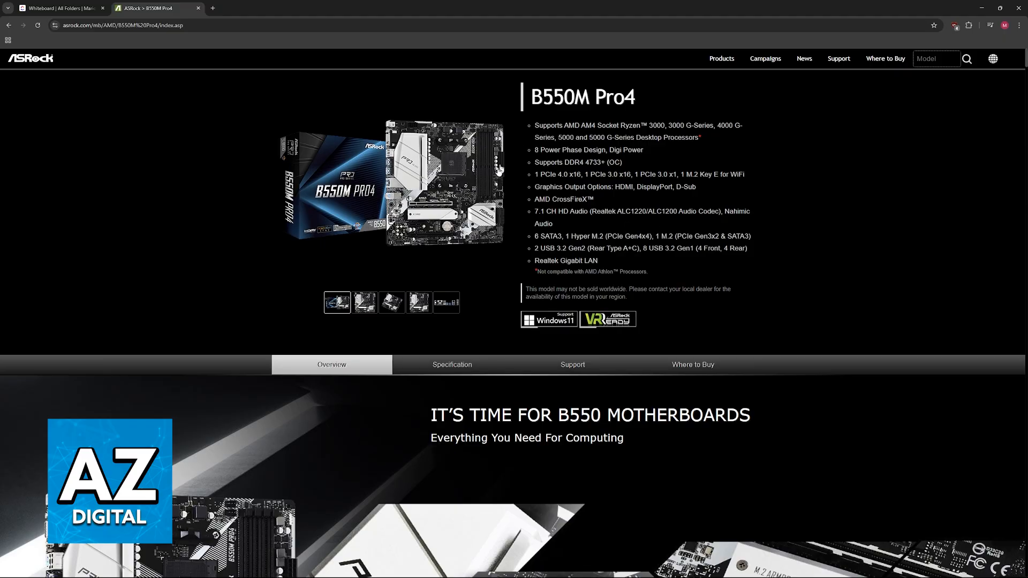
- Check the Instant Flash instructions in Support and download BIOS 3.61 from the Global server
{"action": "left_click", "coordinate": [571, 364]}
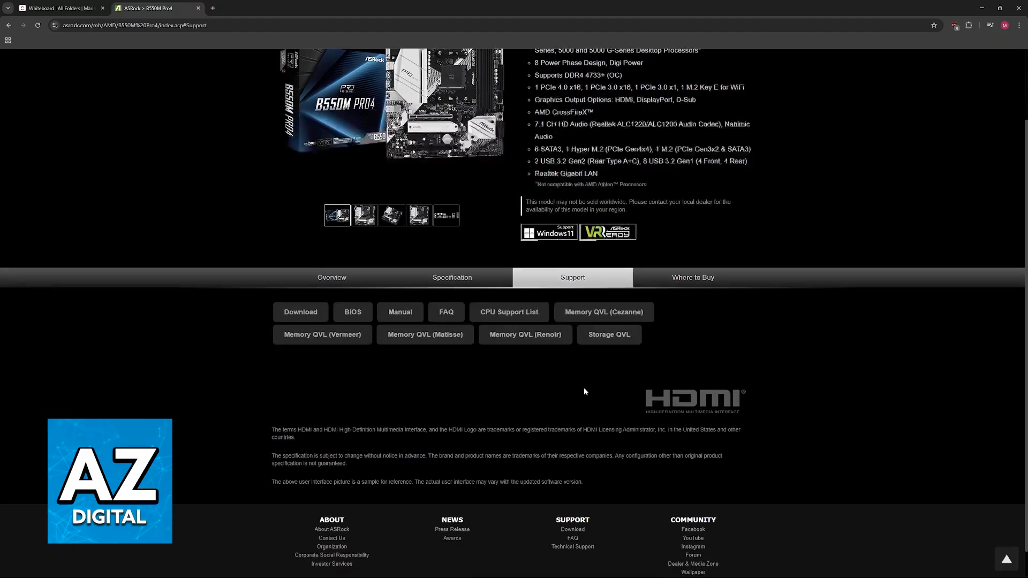
{"action": "scroll", "scroll_direction": "down", "scroll_amount": 3}
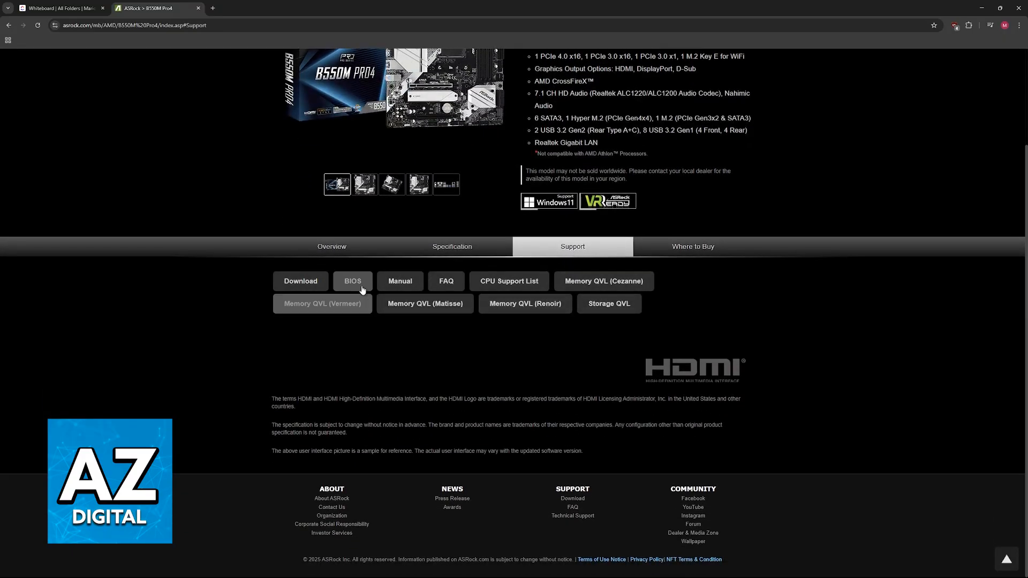
{"action": "left_click", "coordinate": [352, 281]}
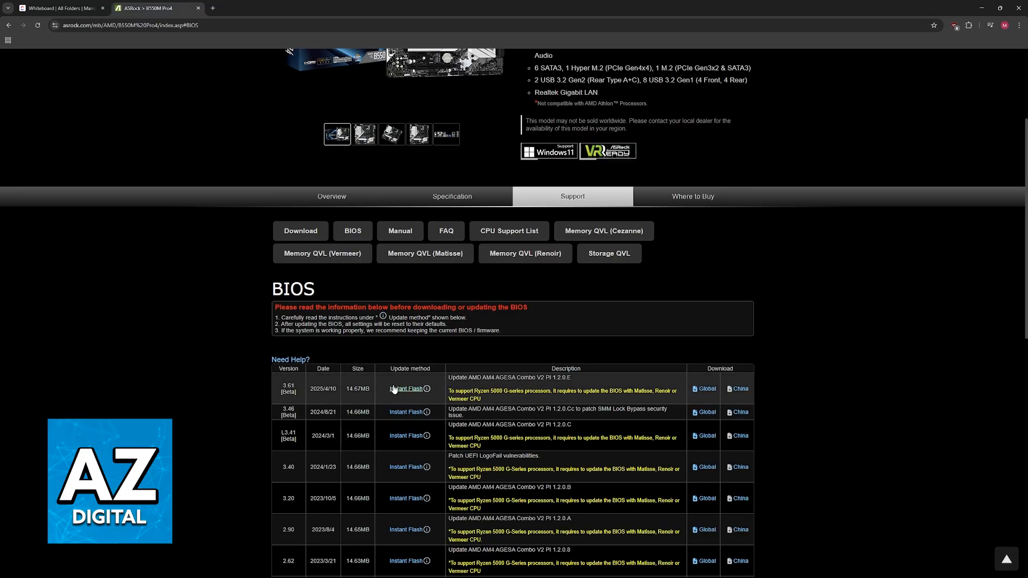
{"action": "scroll", "scroll_direction": "down", "scroll_amount": 3}
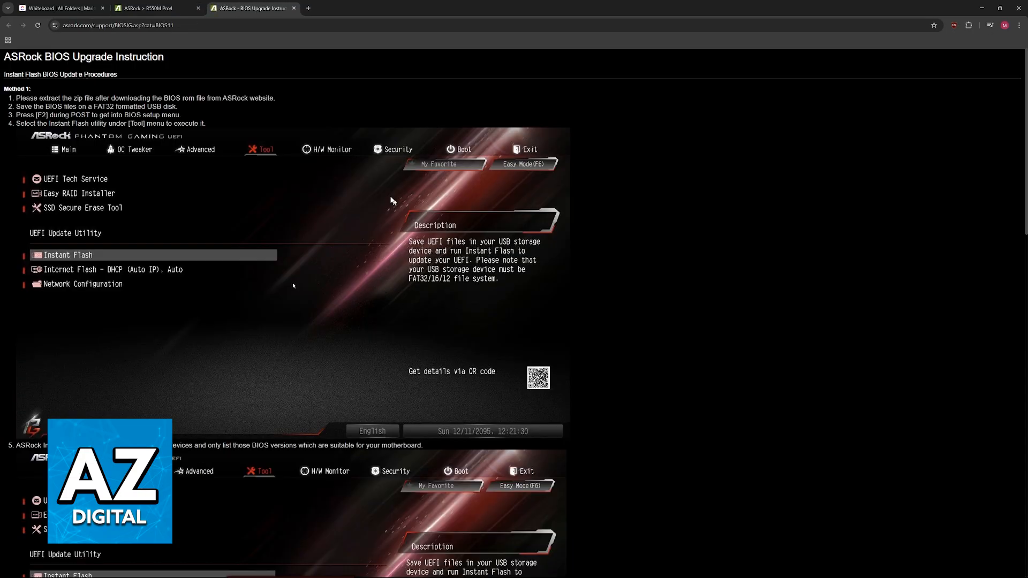
{"action": "left_click", "coordinate": [156, 7]}
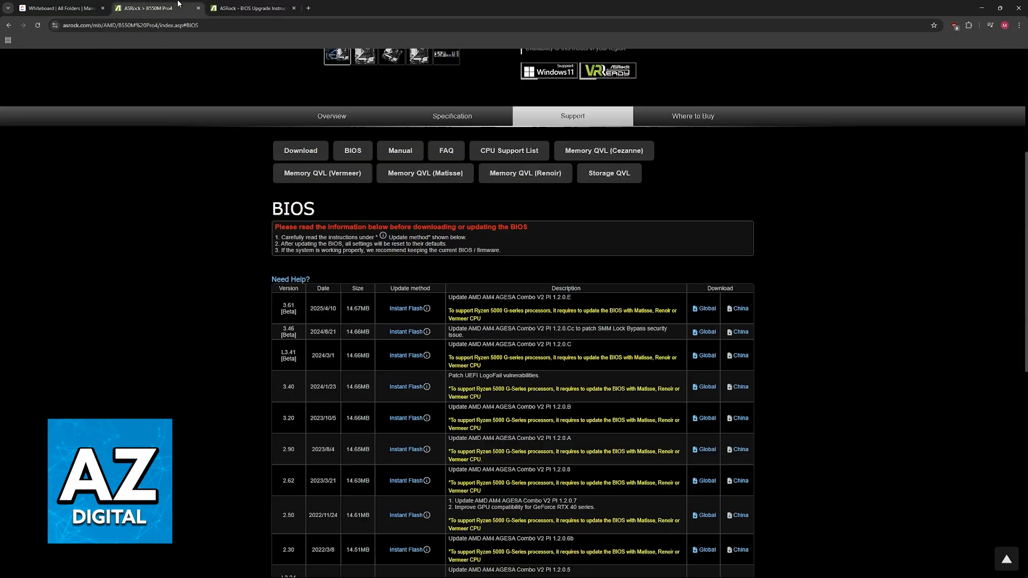
{"action": "mouse_move", "coordinate": [707, 309]}
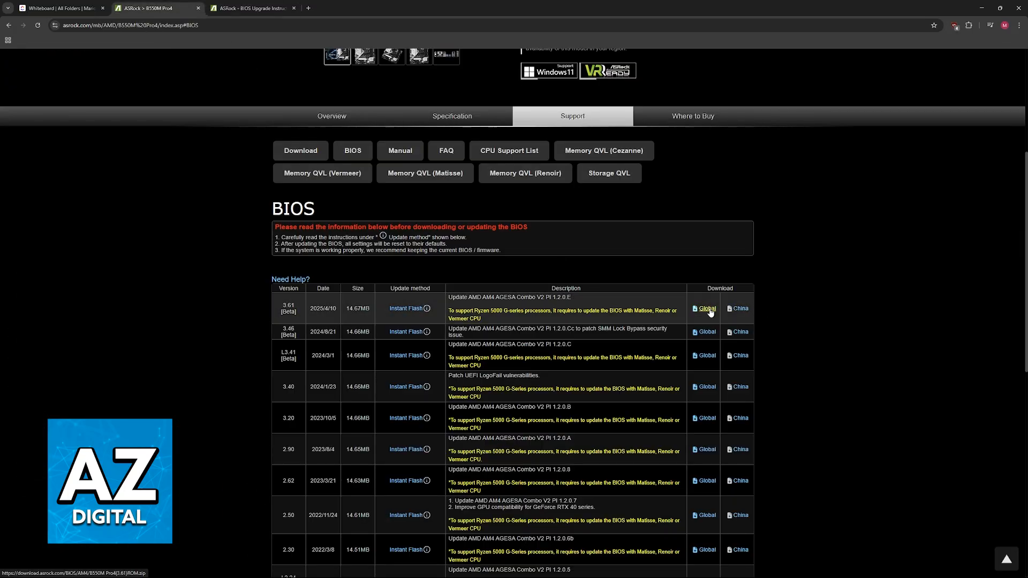
{"action": "left_click", "coordinate": [59, 8]}
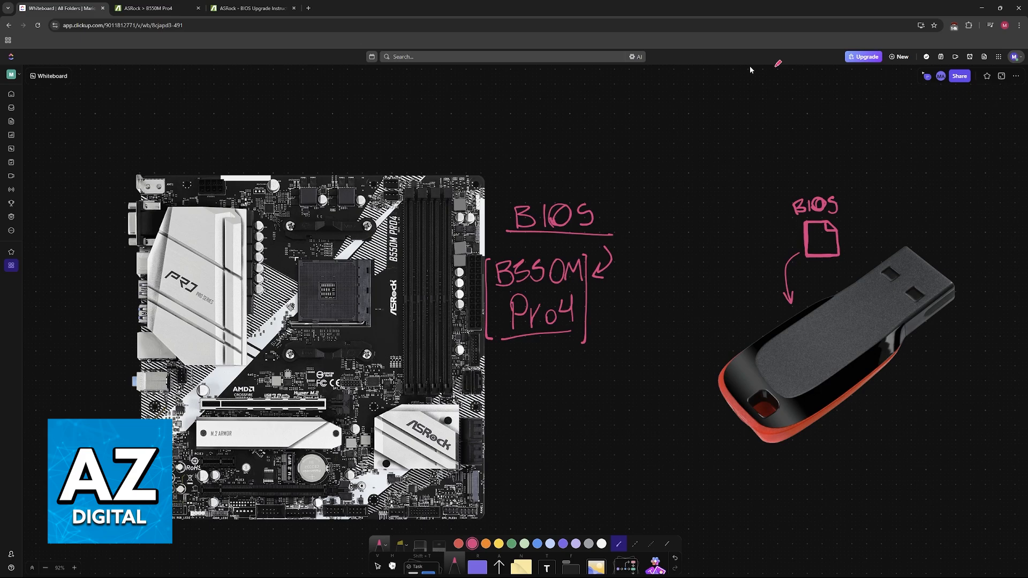
- Show the whiteboard full screen and move to the BIOS setup screen image
{"action": "key", "text": "F11"}
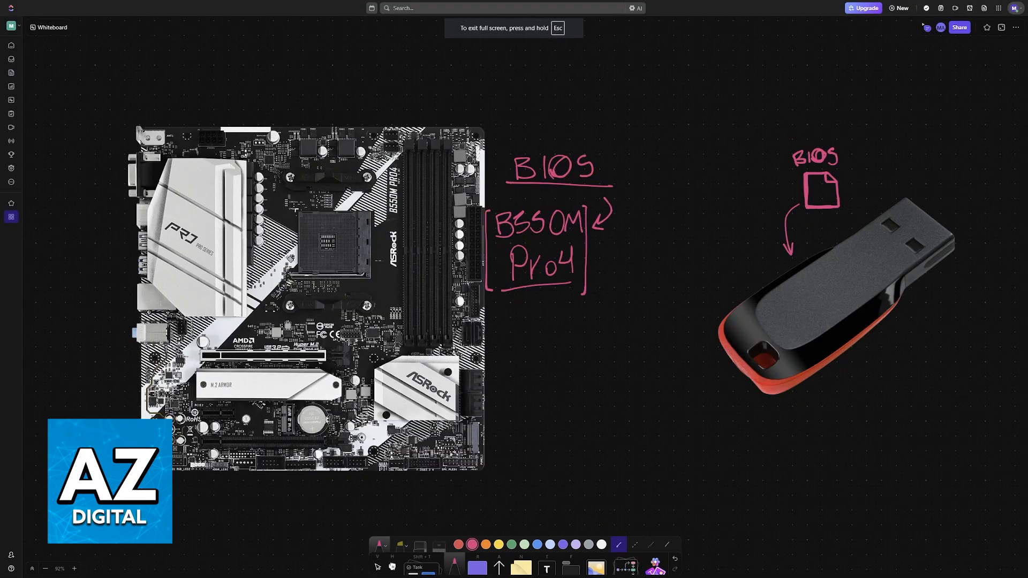
{"action": "left_click", "coordinate": [416, 264]}
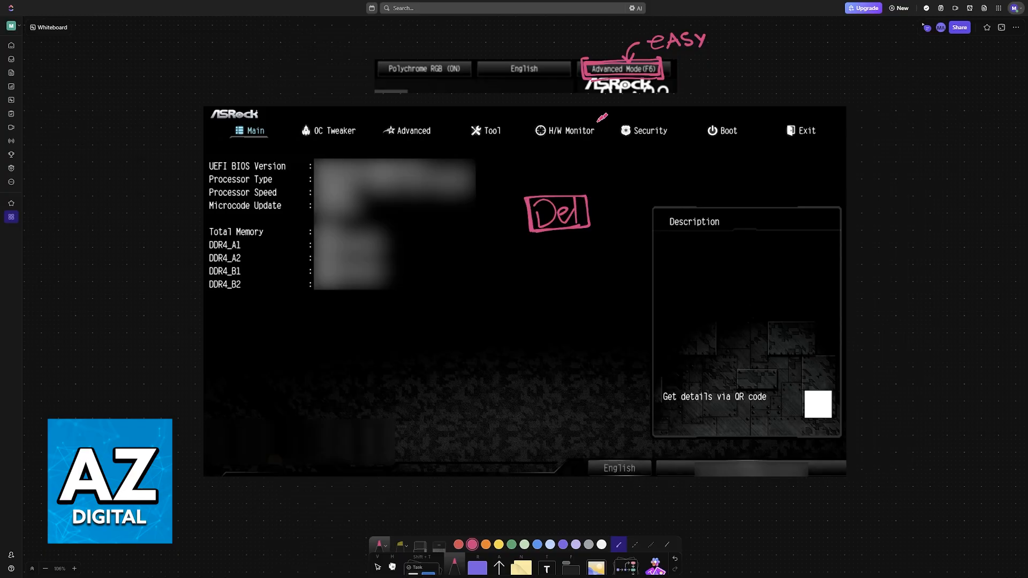
- Pan the canvas to the BIOS Tool menu screenshot with Instant Flash
{"action": "left_click_drag", "start_coordinate": [497, 121], "coordinate": [484, 141]}
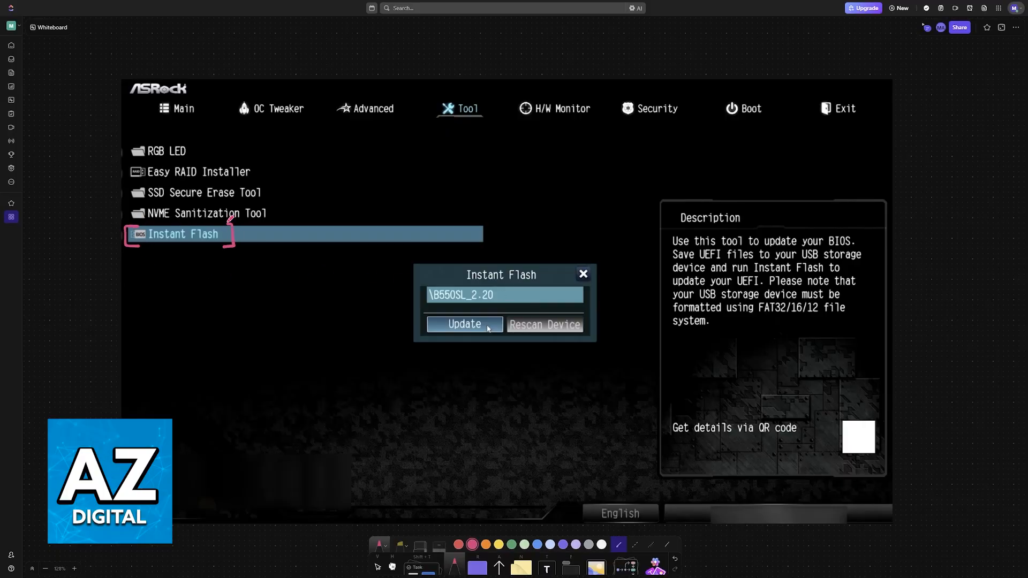
- Circle the BIOS file name in Instant Flash, label it BIOS with an arrow, and circle Update
{"action": "left_click_drag", "start_coordinate": [430, 303], "coordinate": [505, 296]}
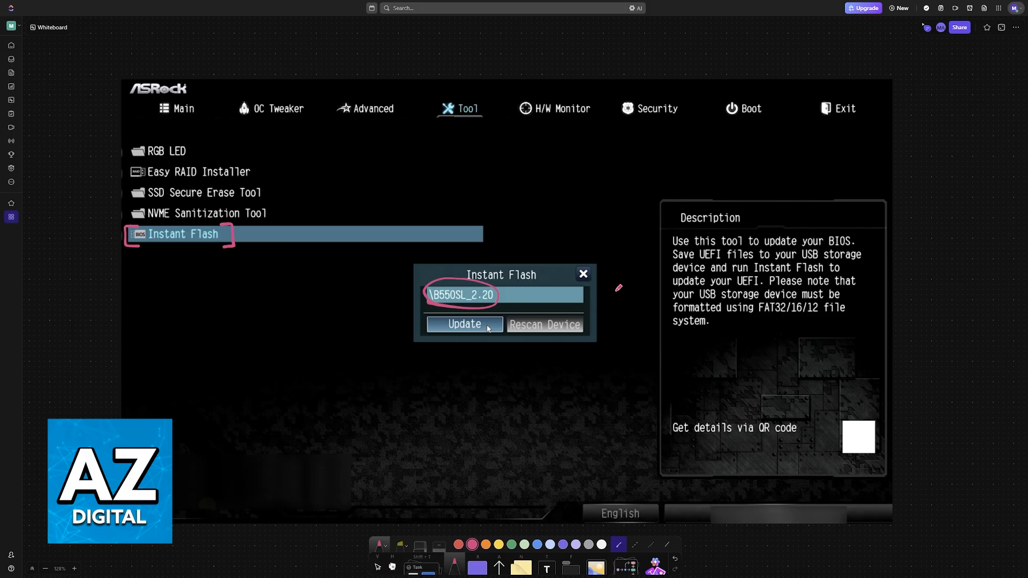
{"action": "left_click_drag", "start_coordinate": [459, 278], "coordinate": [482, 247]}
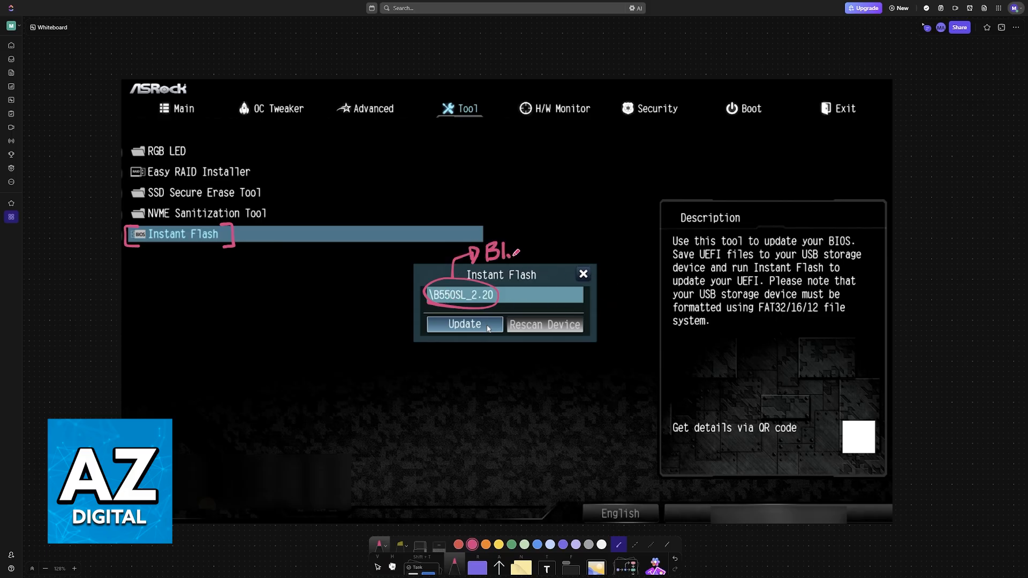
{"action": "type", "text": "IOS"}
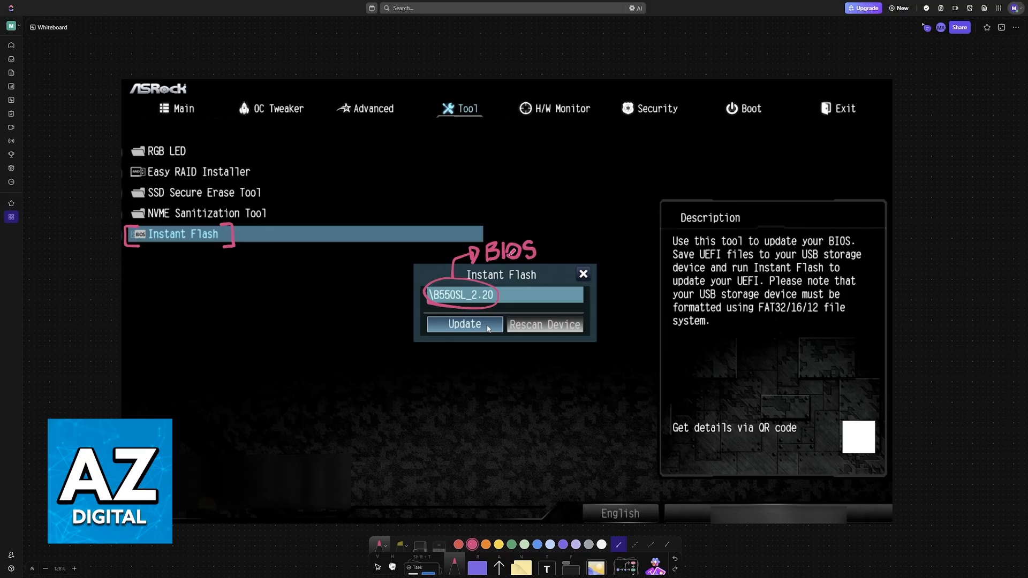
{"action": "left_click_drag", "start_coordinate": [432, 334], "coordinate": [498, 332]}
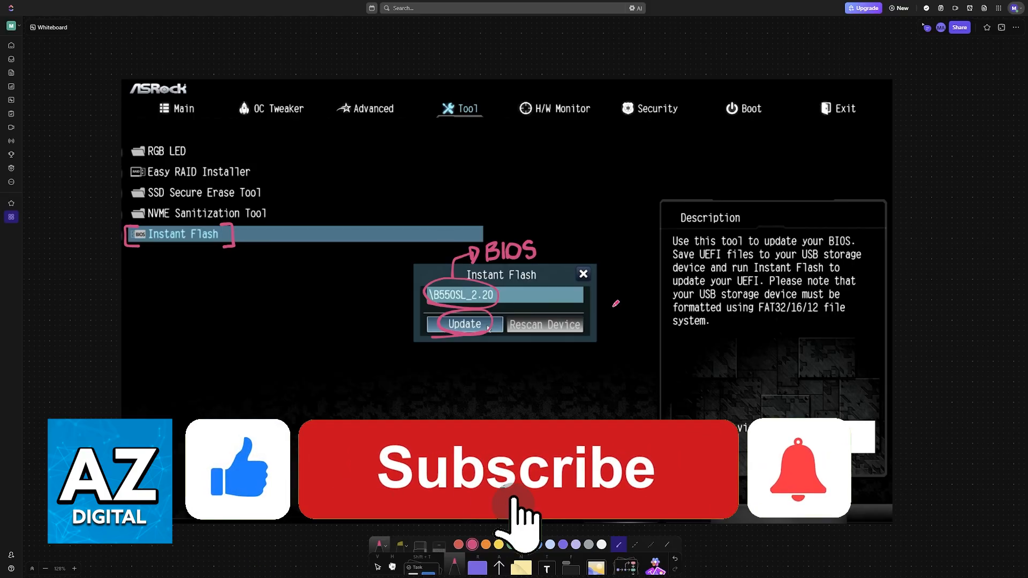
{"action": "left_click", "coordinate": [516, 469]}
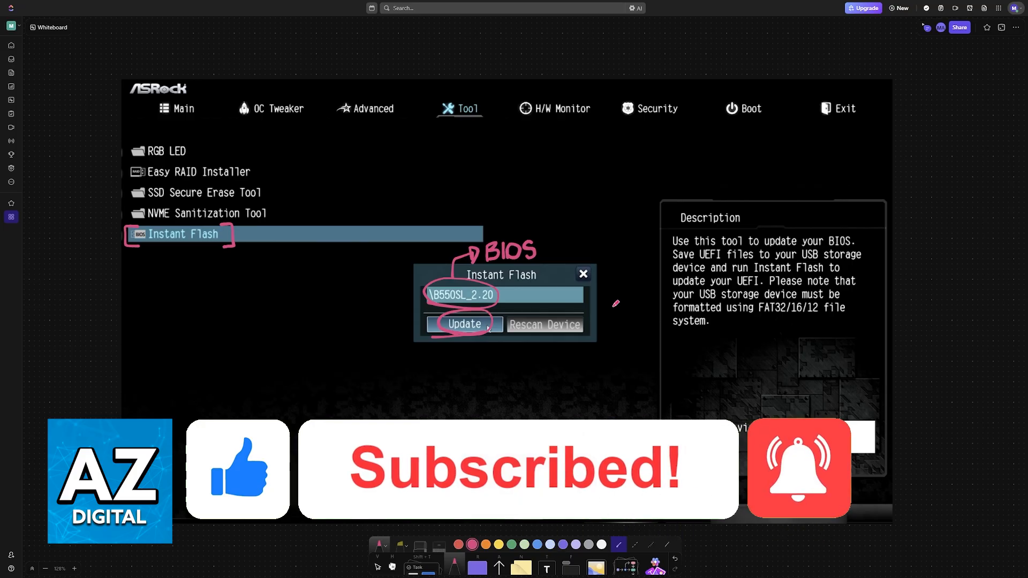